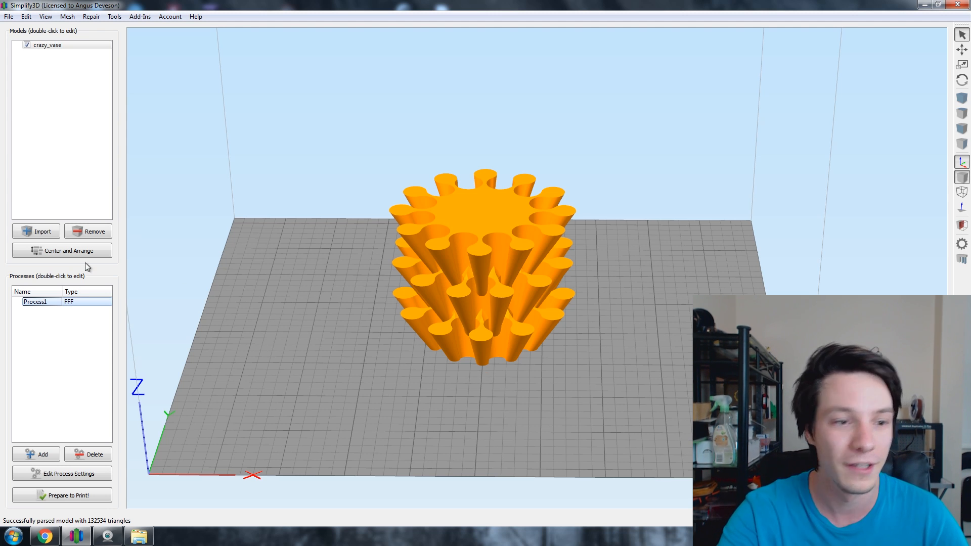
Open the FFF settings of Process1 from the Processes list
double_click(35, 302)
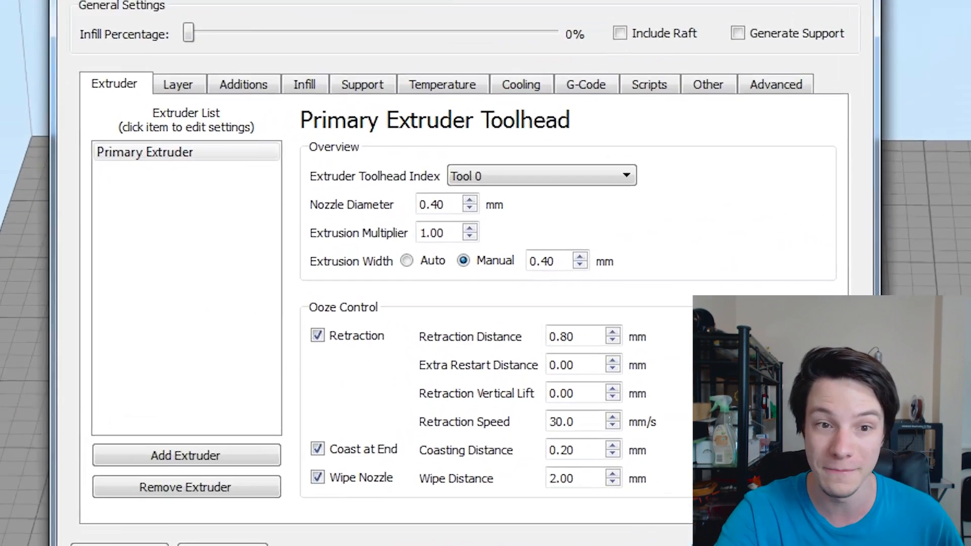
Show the Starting Script editor under Scripts with the homing, mesh leveling and intro-line G-code
click(649, 84)
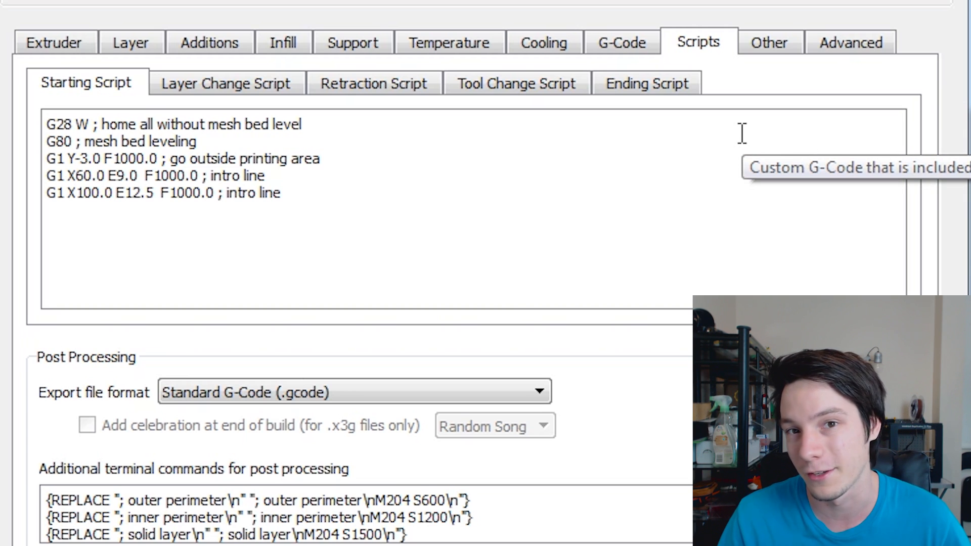
mouse_move(41, 146)
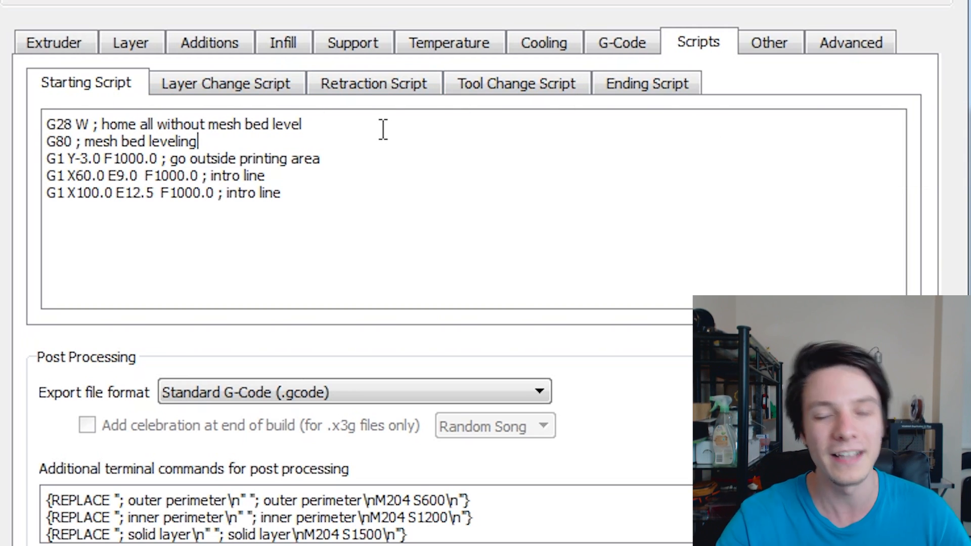
mouse_move(384, 131)
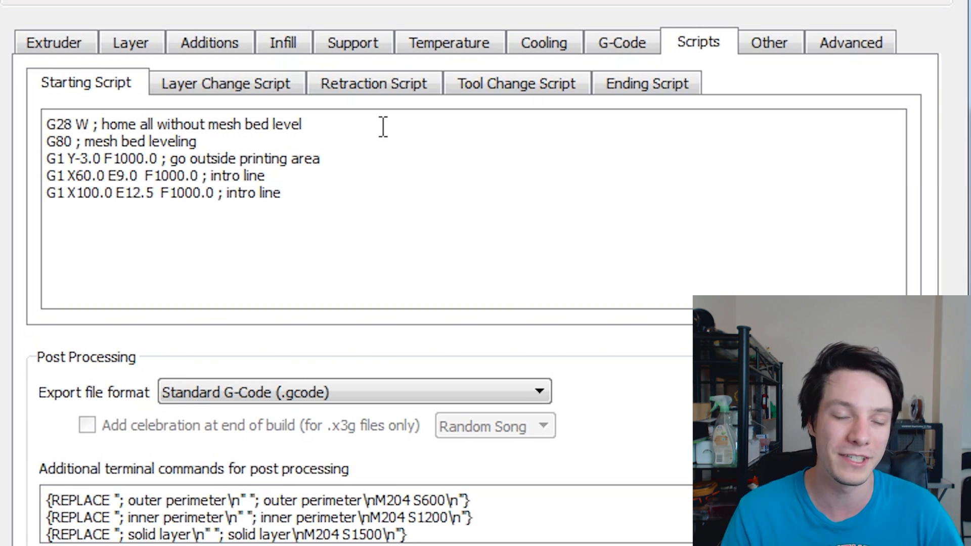
click(200, 142)
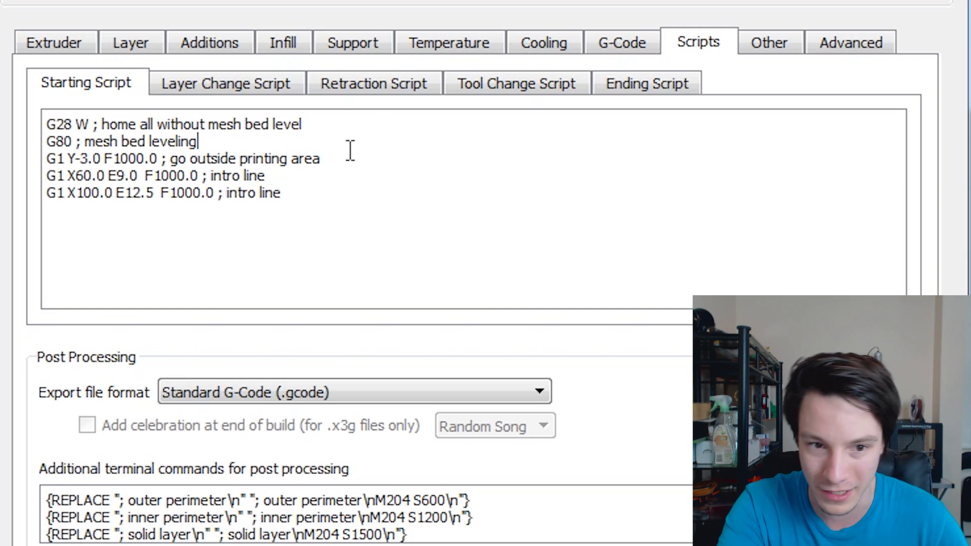
click(322, 159)
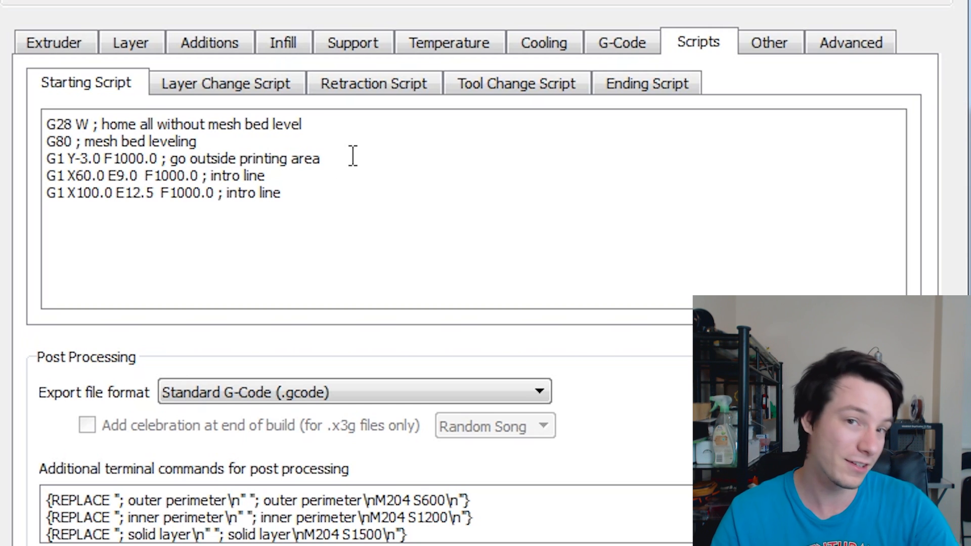
mouse_move(353, 158)
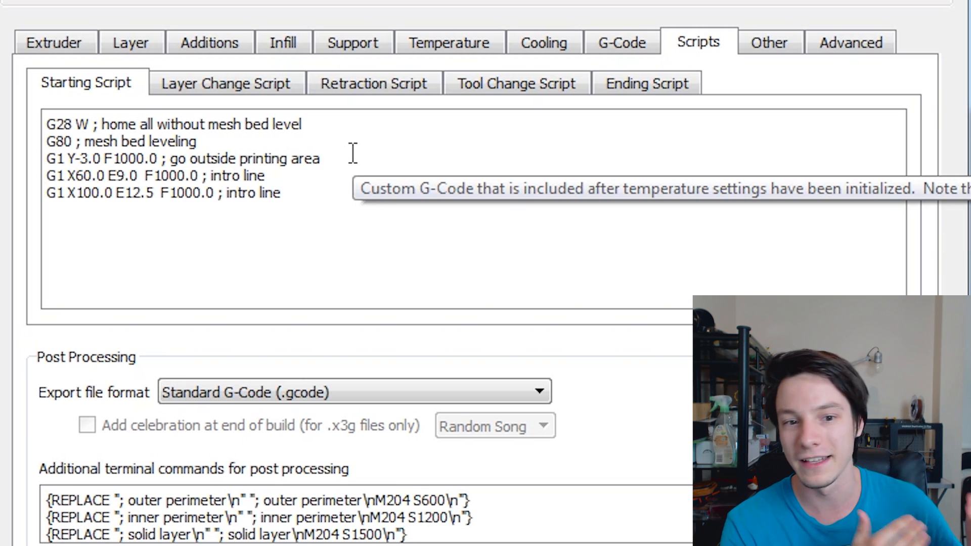
click(322, 158)
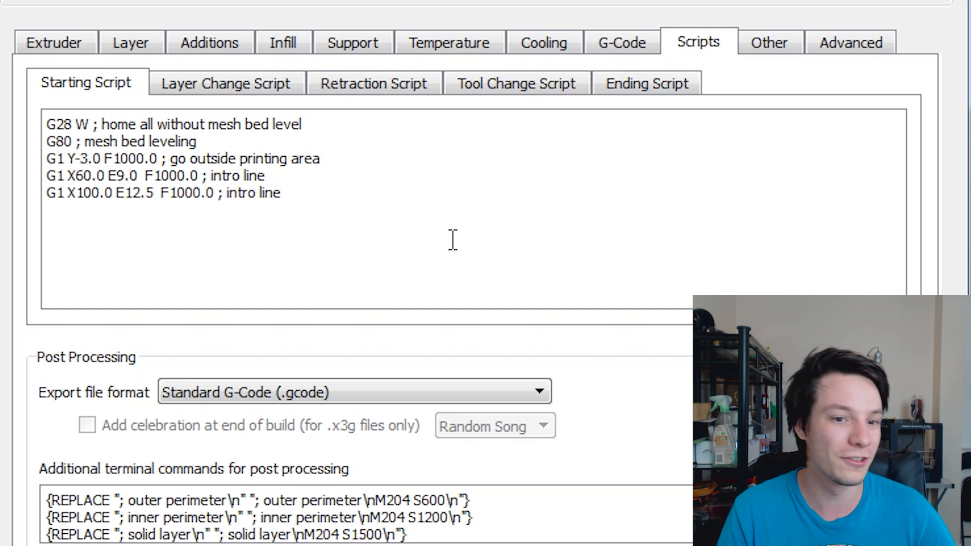
mouse_move(452, 241)
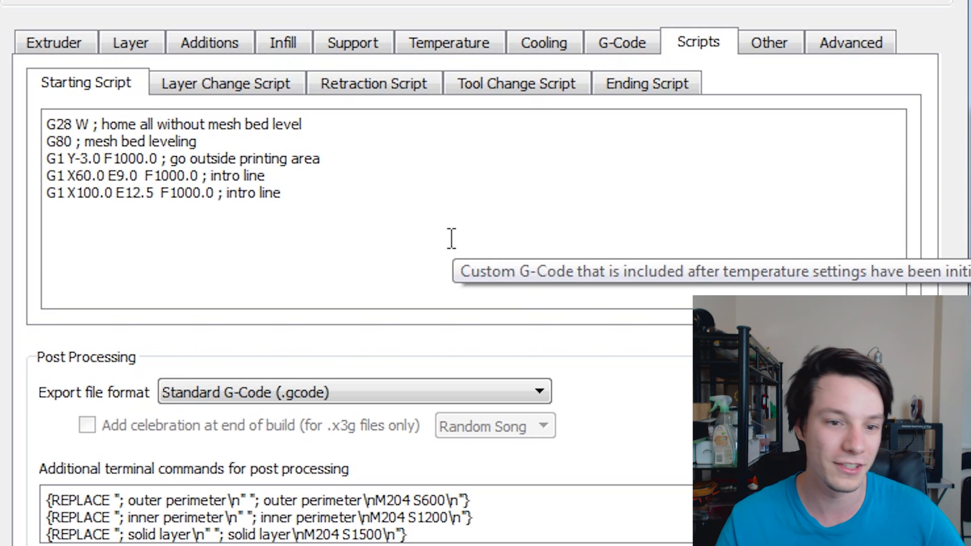
click(321, 159)
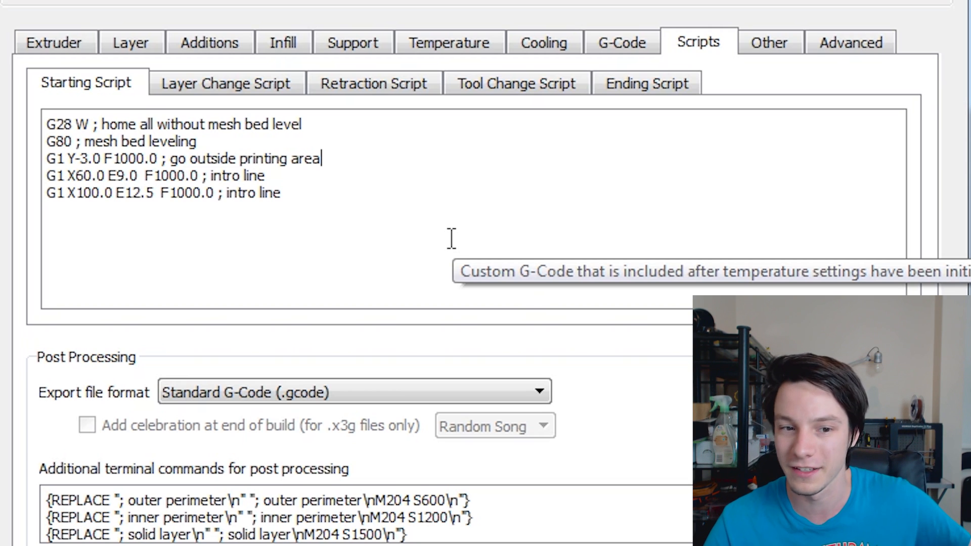
mouse_move(127, 193)
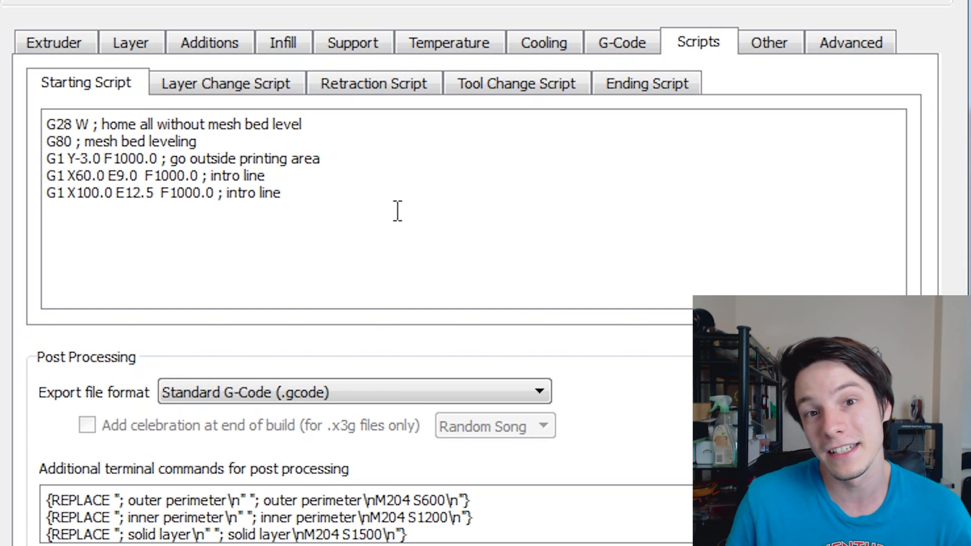
mouse_move(398, 210)
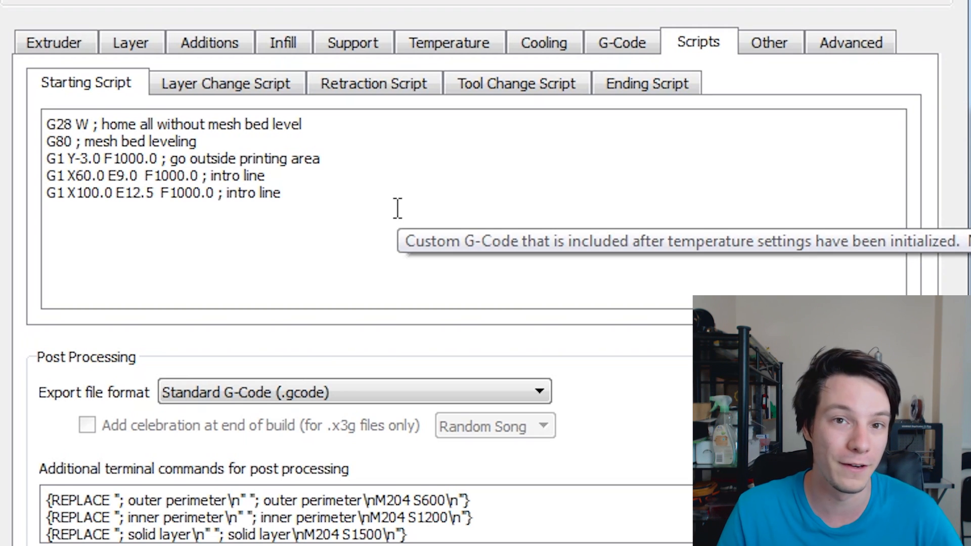